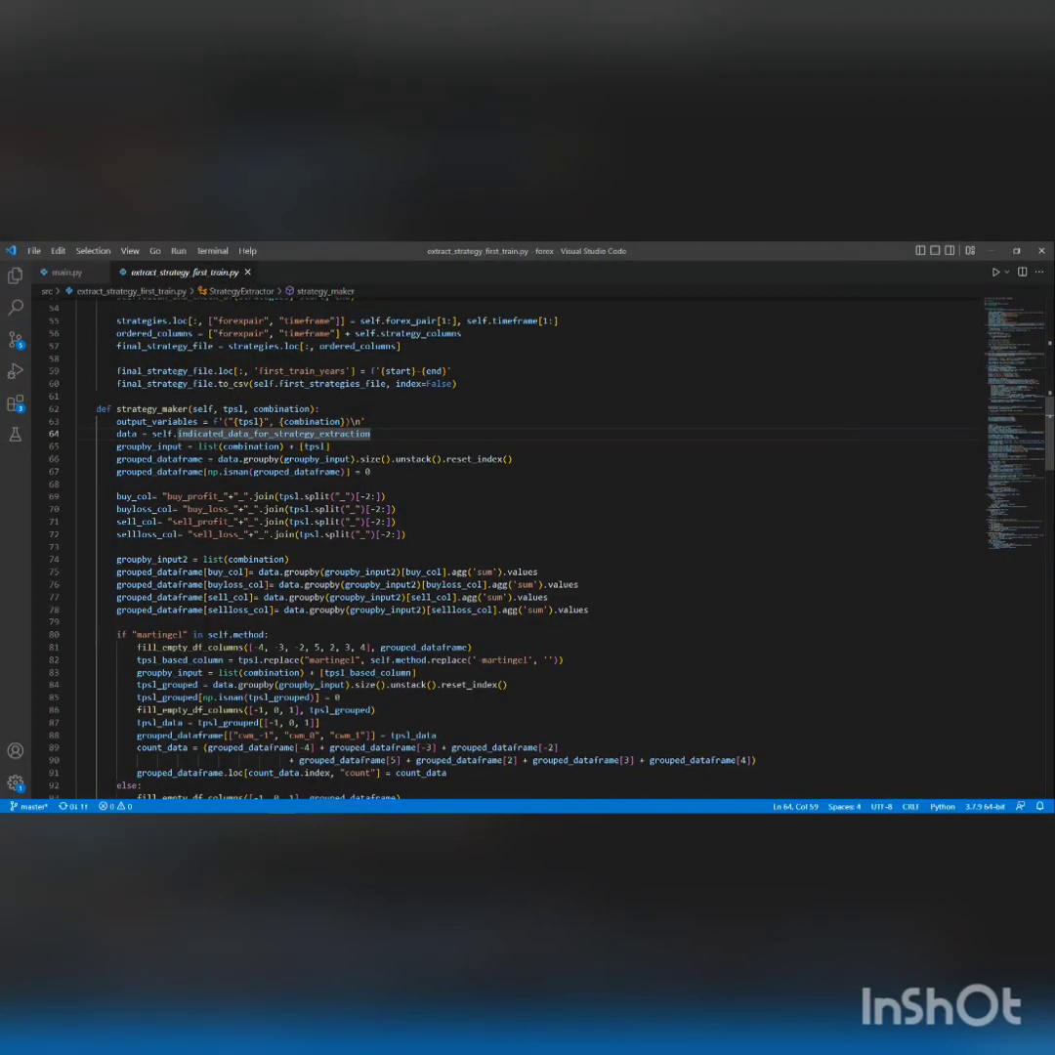
Set the Orion AUDUSD H1 test date range to Last year, with 1 minute OHLC modelling
{"action": "scroll", "scroll_direction": "down", "scroll_amount": 3}
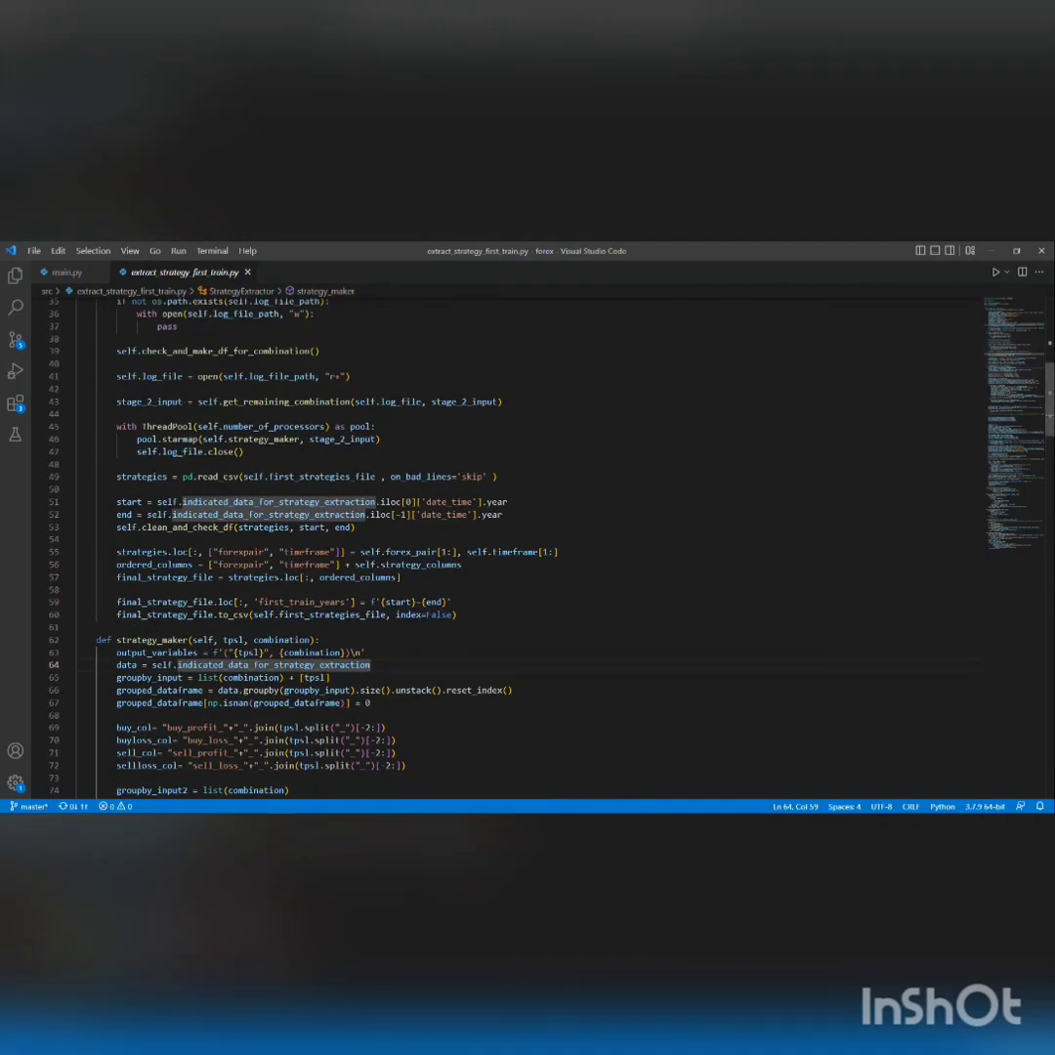
{"action": "scroll", "scroll_direction": "down", "scroll_amount": 3}
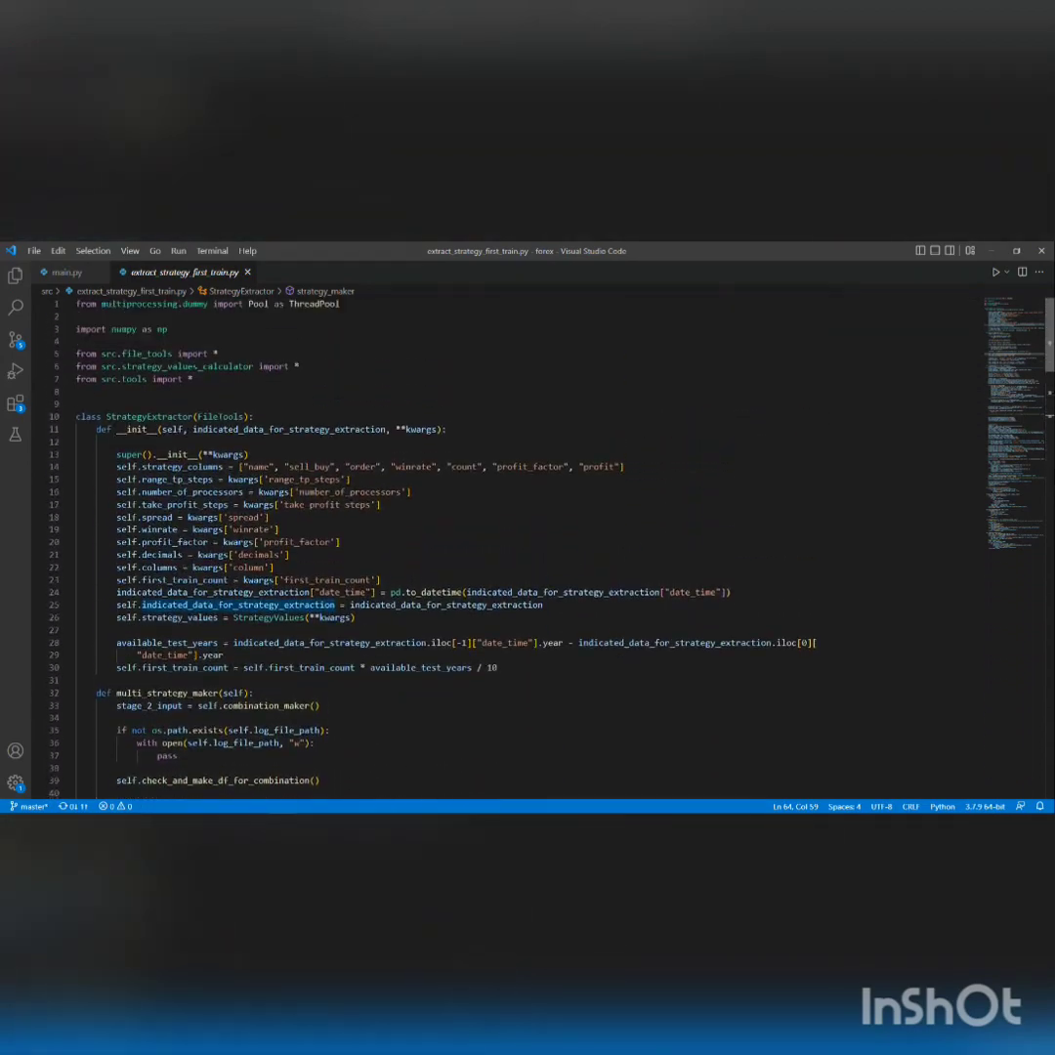
{"action": "scroll", "scroll_direction": "down", "scroll_amount": 3}
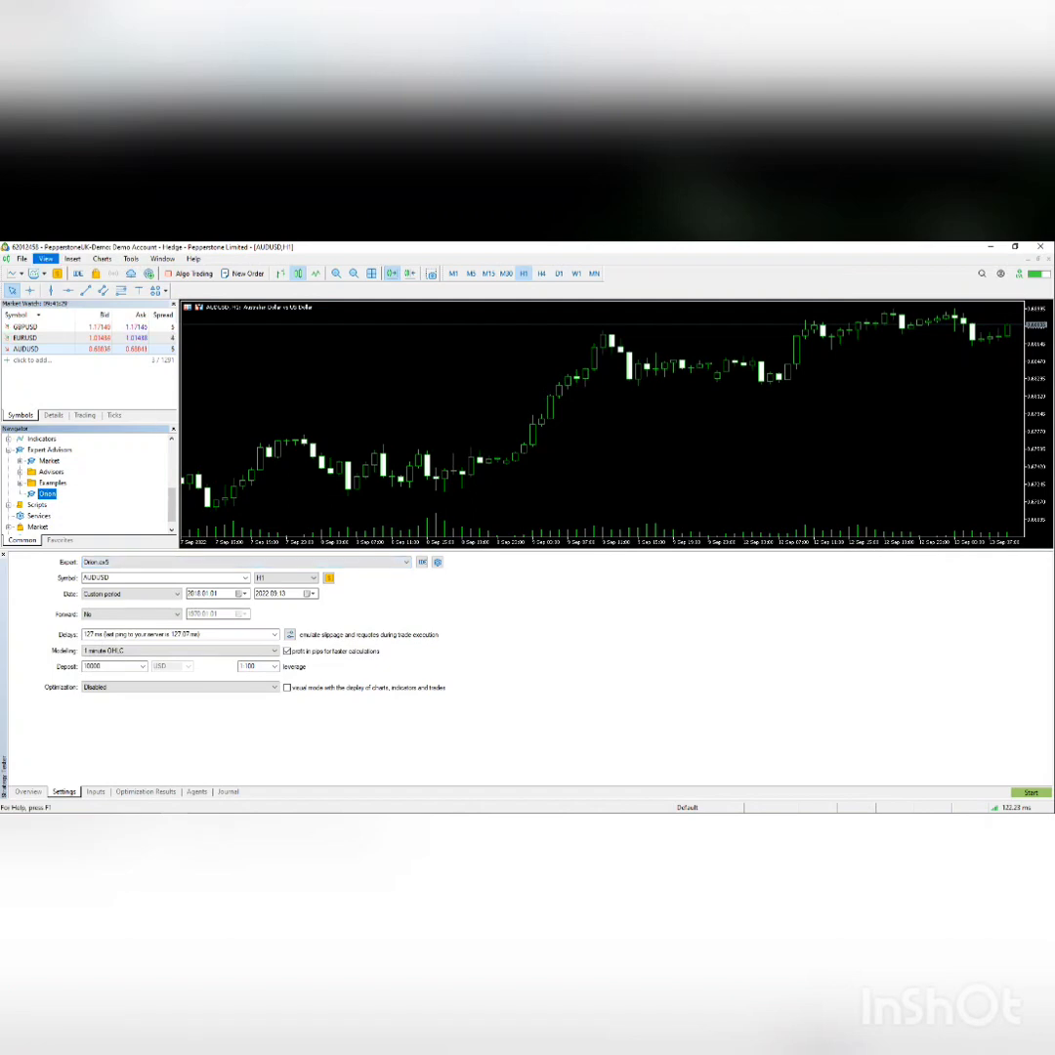
{"action": "left_click", "coordinate": [45, 258]}
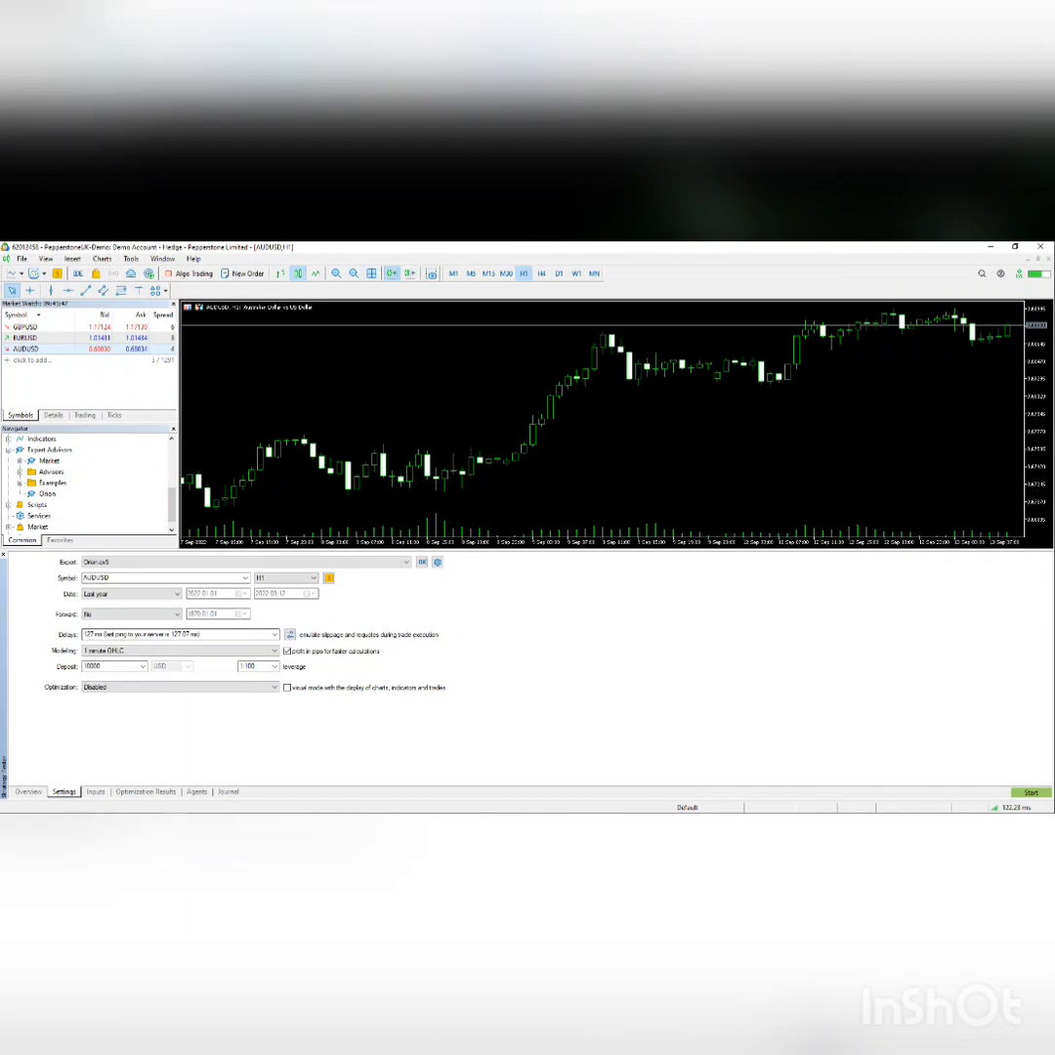
{"action": "left_click", "coordinate": [274, 633]}
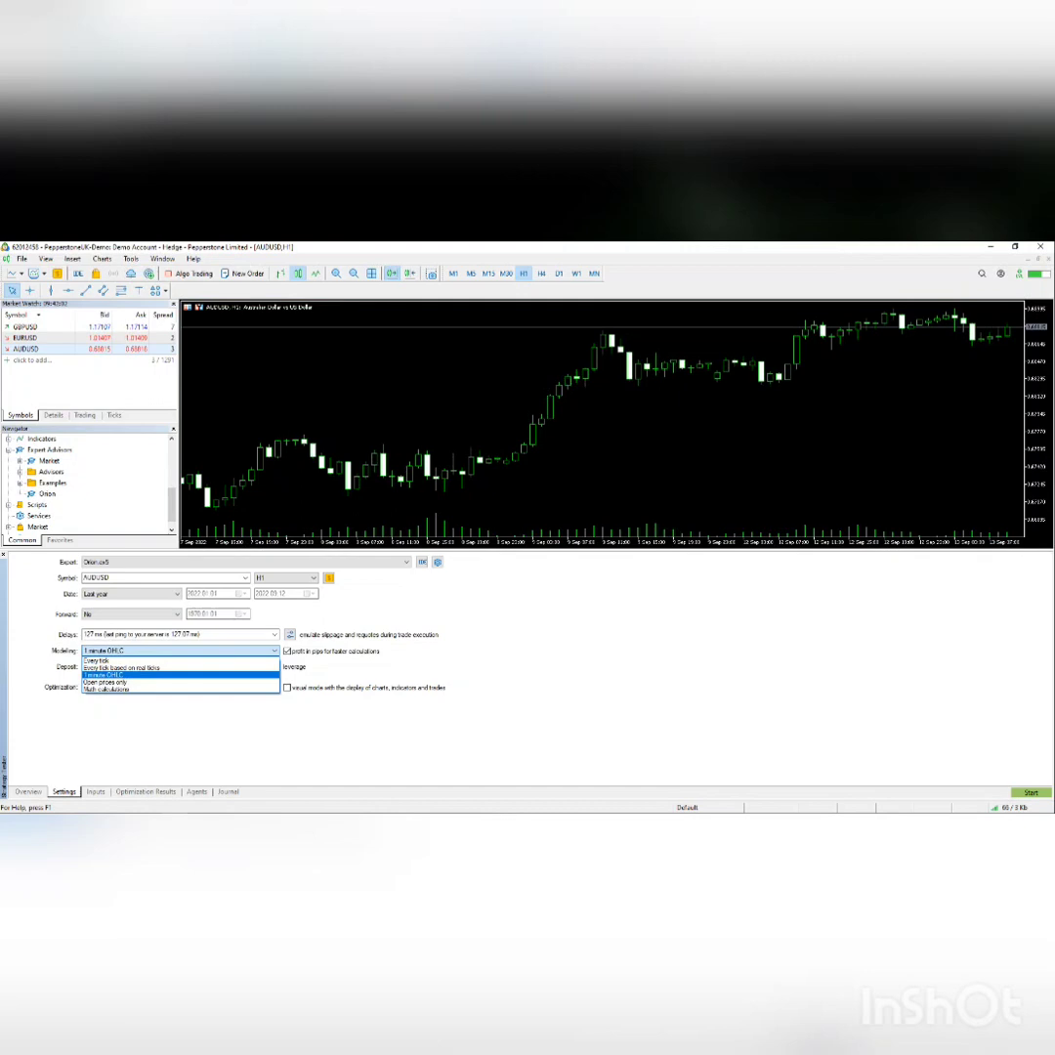
{"action": "left_click", "coordinate": [127, 674]}
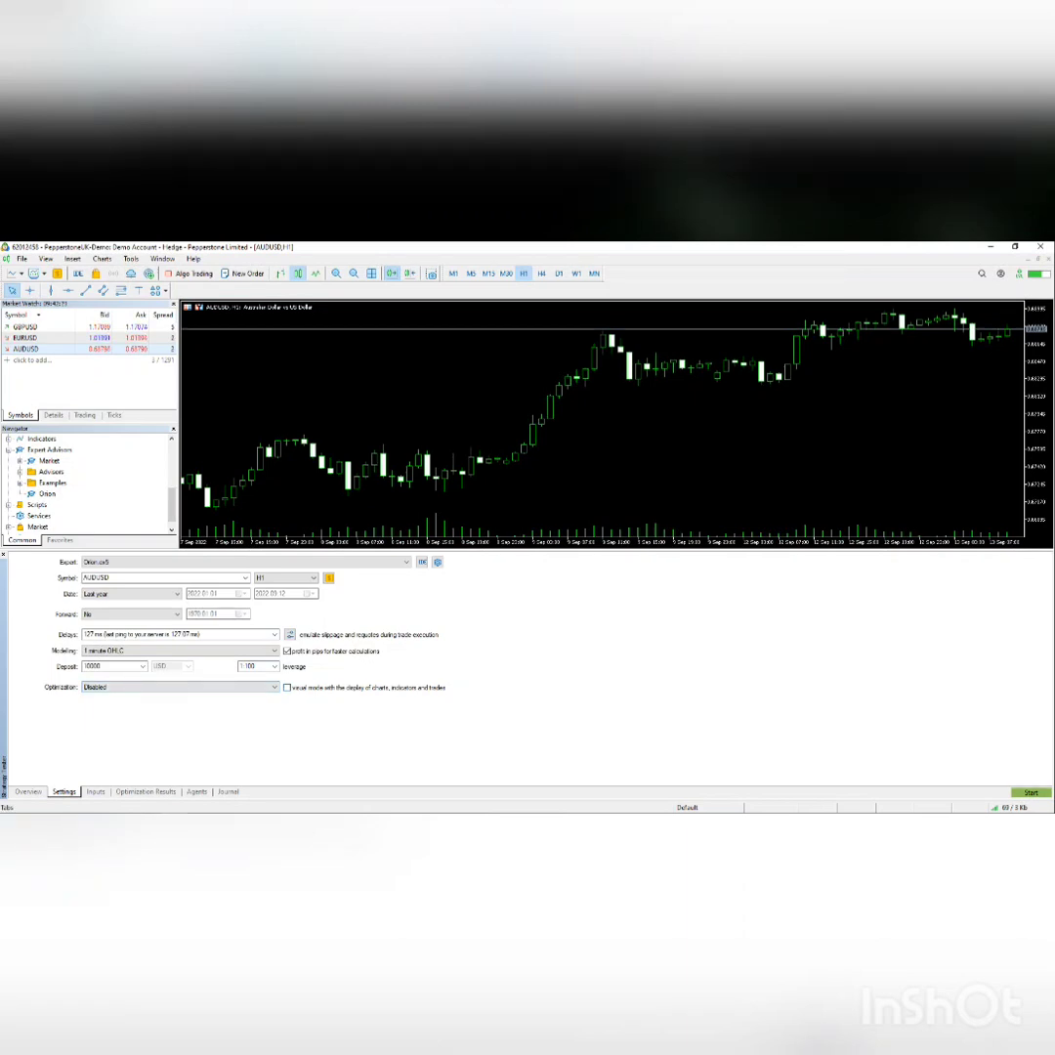
Run the Orion backtest, check the rising balance graph, and close the Strategy Tester
{"action": "left_click", "coordinate": [1027, 792]}
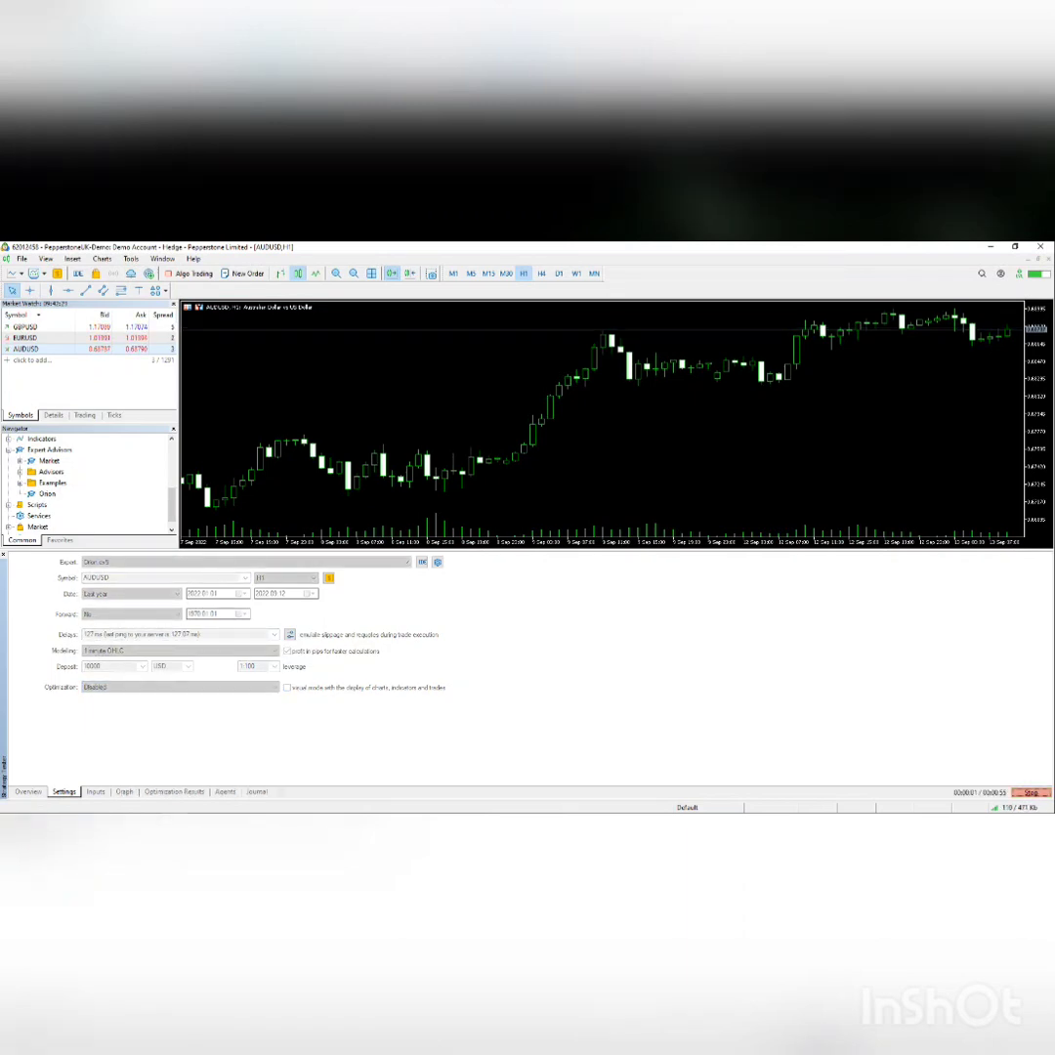
{"action": "left_click", "coordinate": [124, 791]}
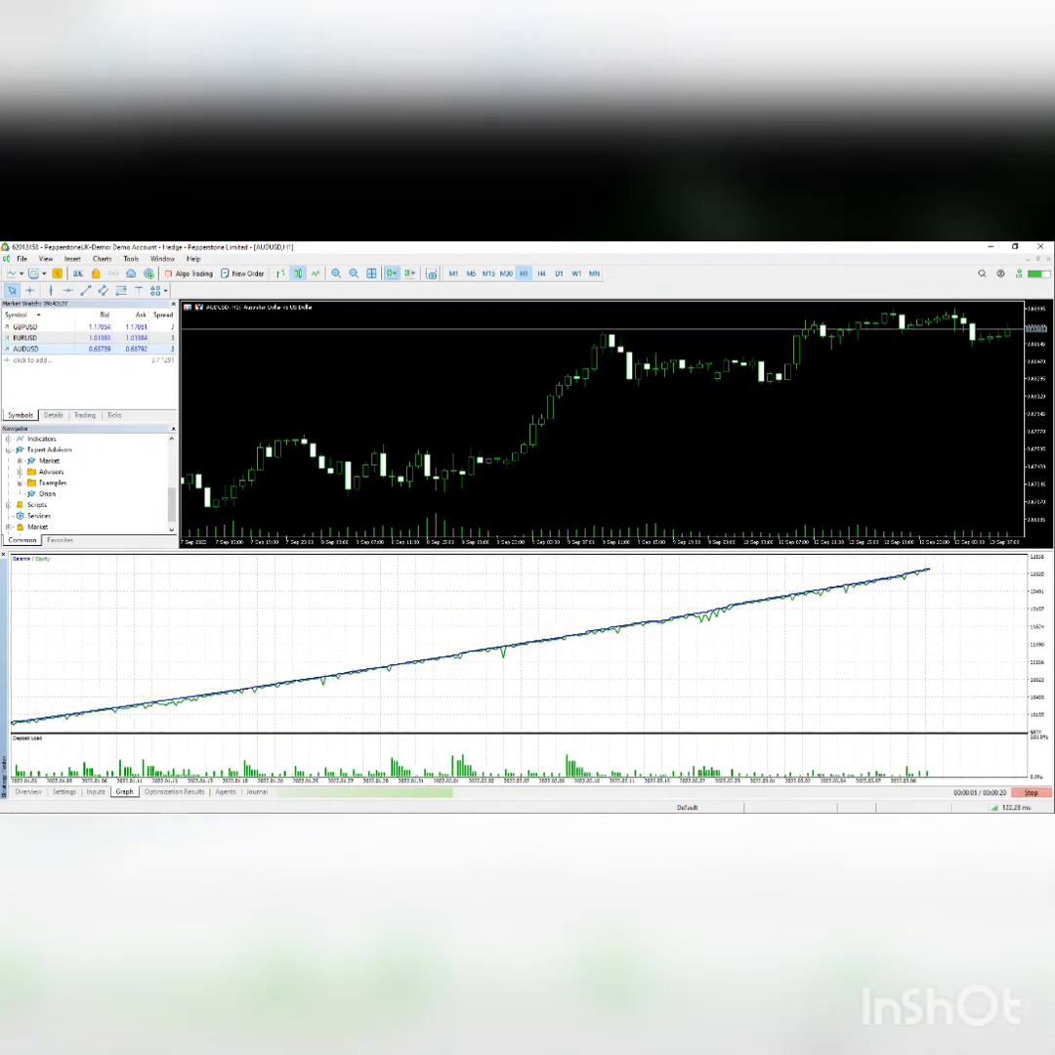
{"action": "left_click", "coordinate": [95, 792]}
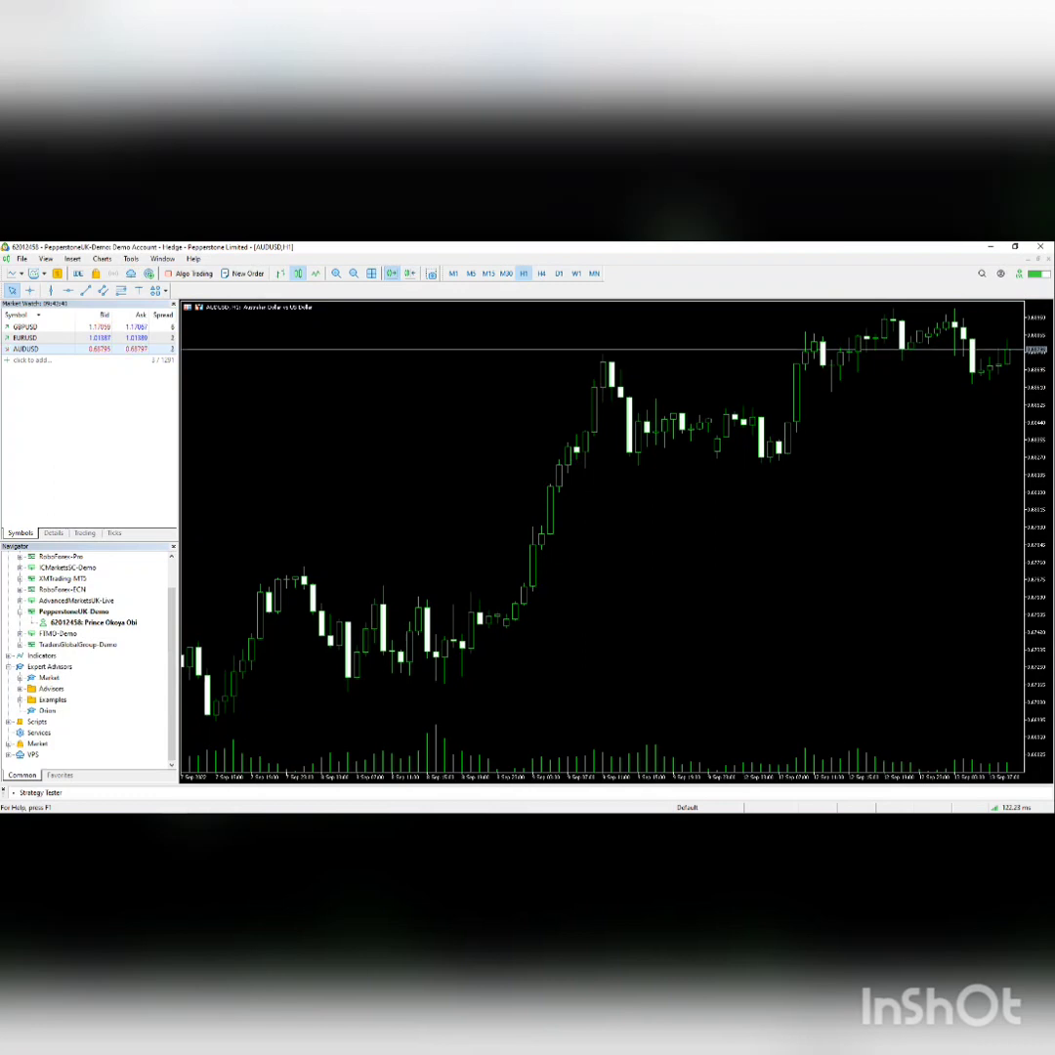
{"action": "left_click", "coordinate": [70, 610]}
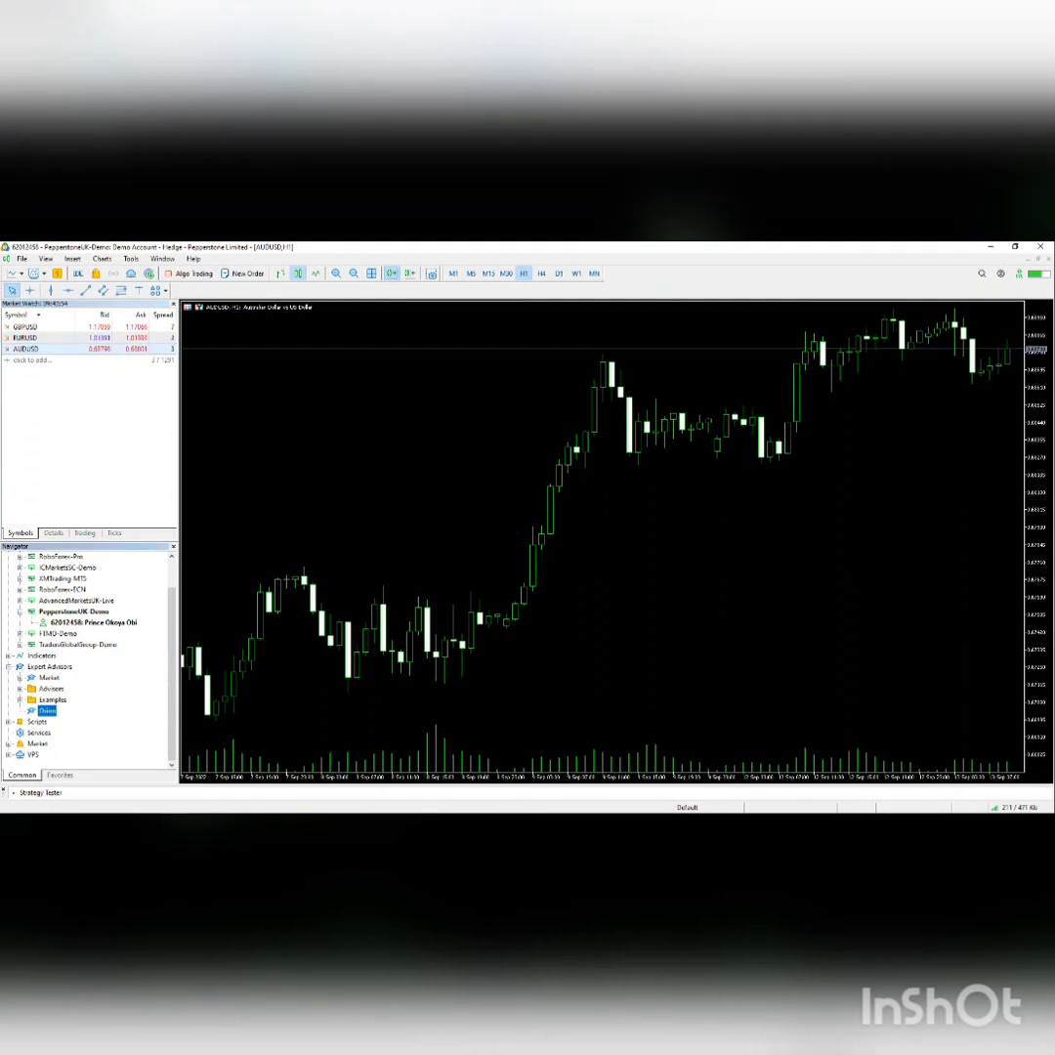
Bring up Orion's settings on the AUDUSD chart and inspect its inputs, including Magic Number
{"action": "double_click", "coordinate": [46, 710]}
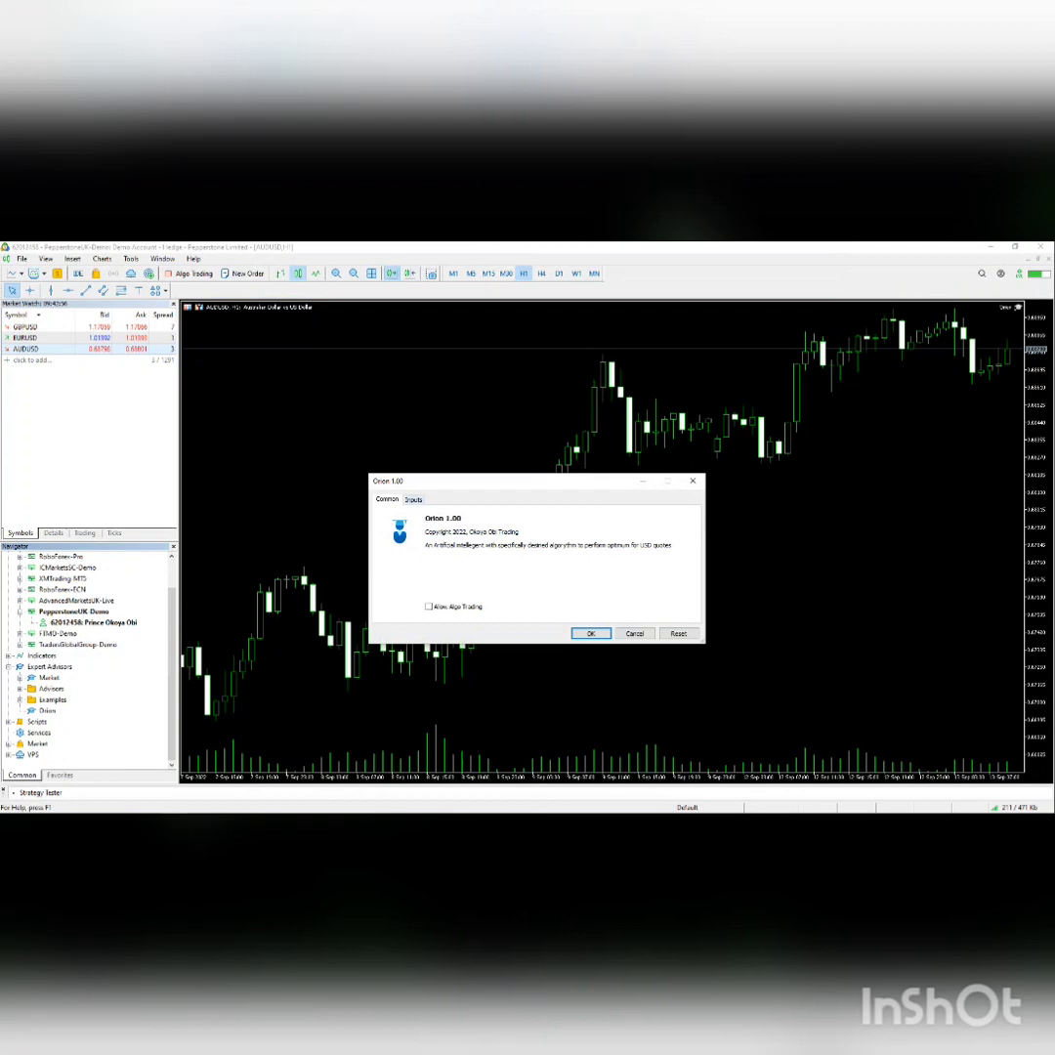
{"action": "left_click", "coordinate": [412, 499]}
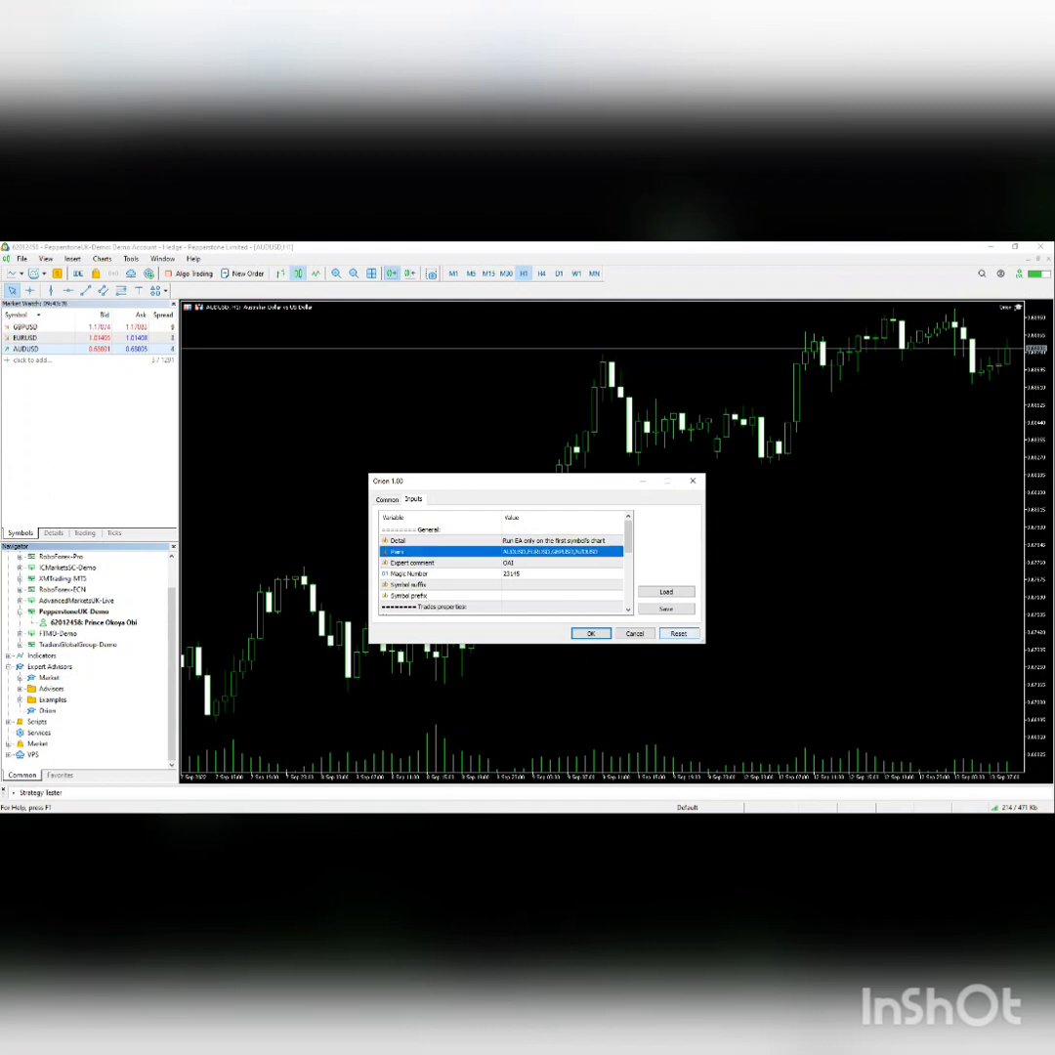
{"action": "left_click", "coordinate": [412, 561]}
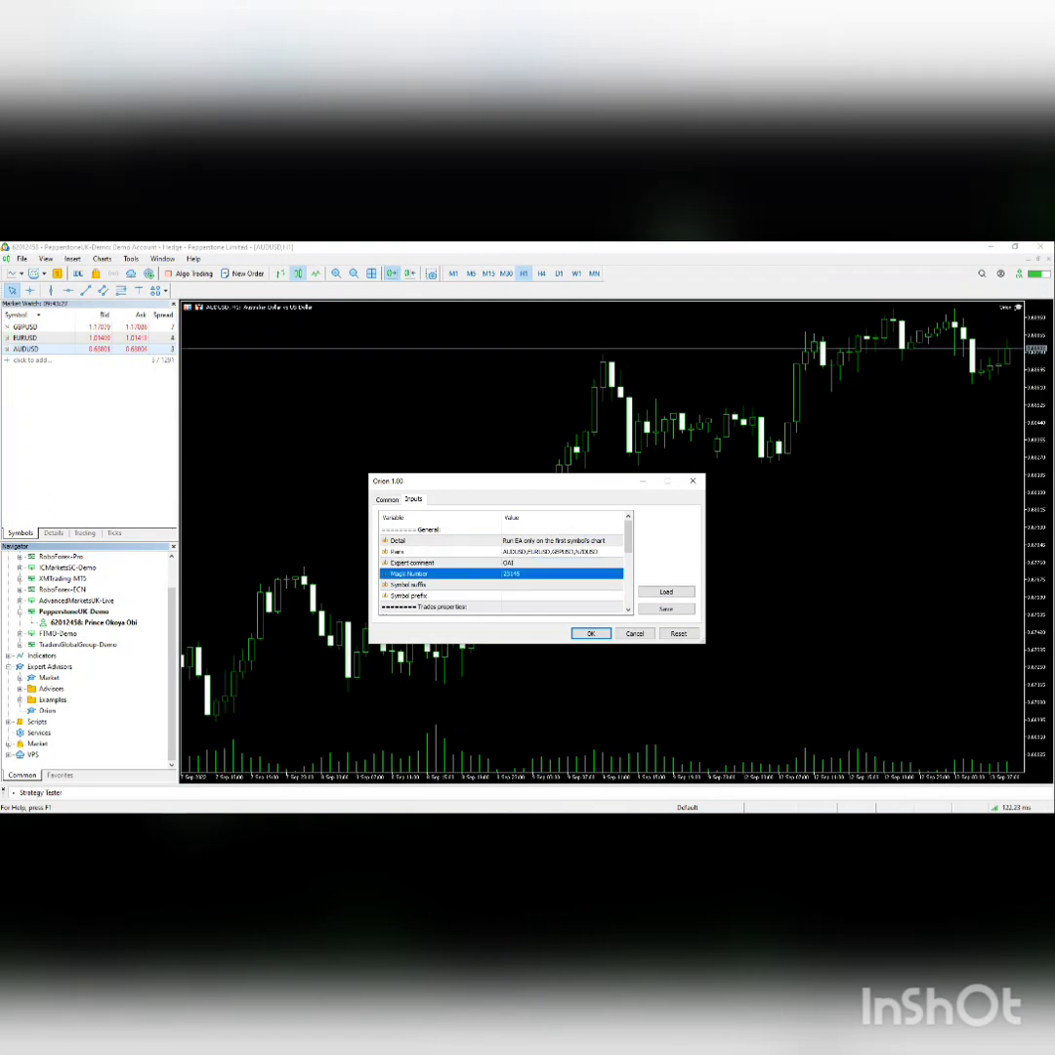
{"action": "scroll", "scroll_direction": "down", "scroll_amount": 3}
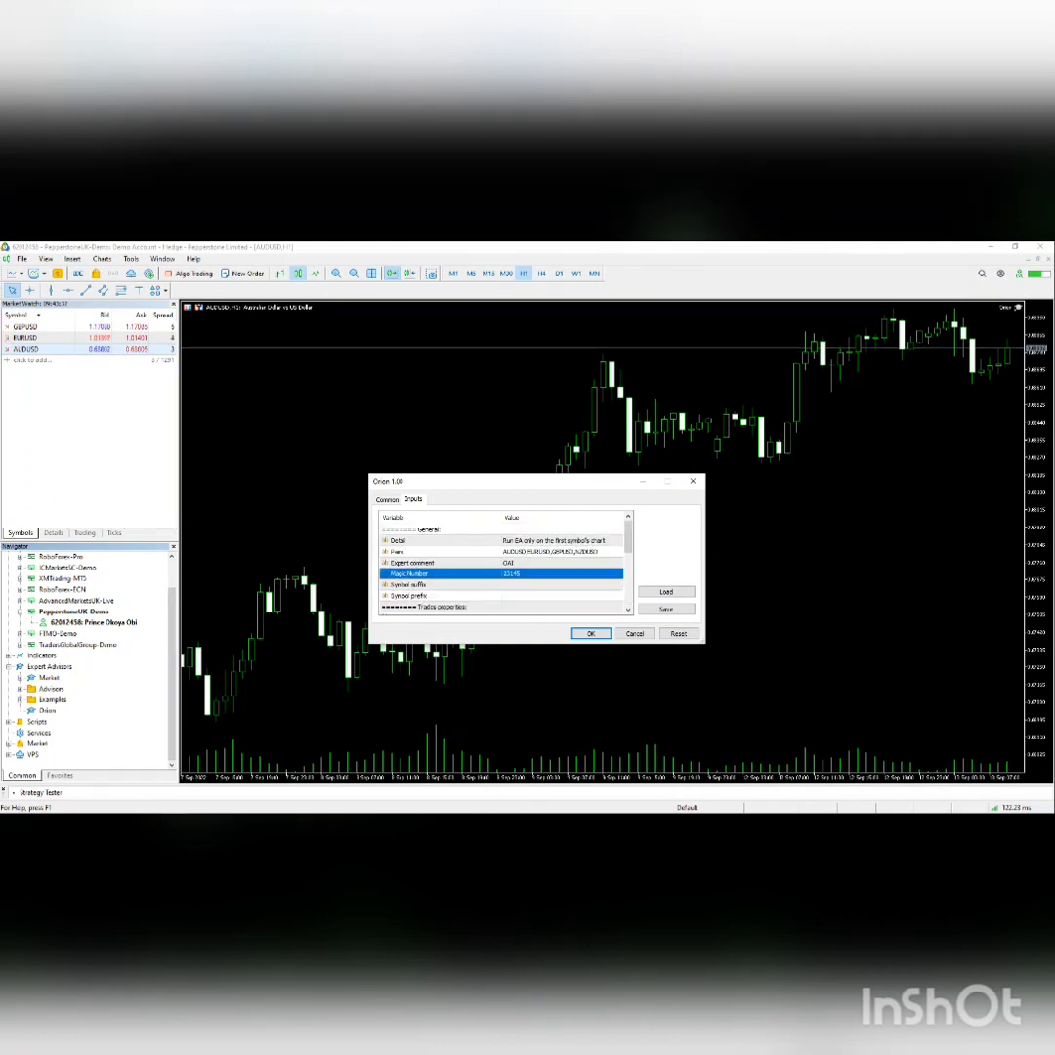
{"action": "left_click", "coordinate": [387, 499]}
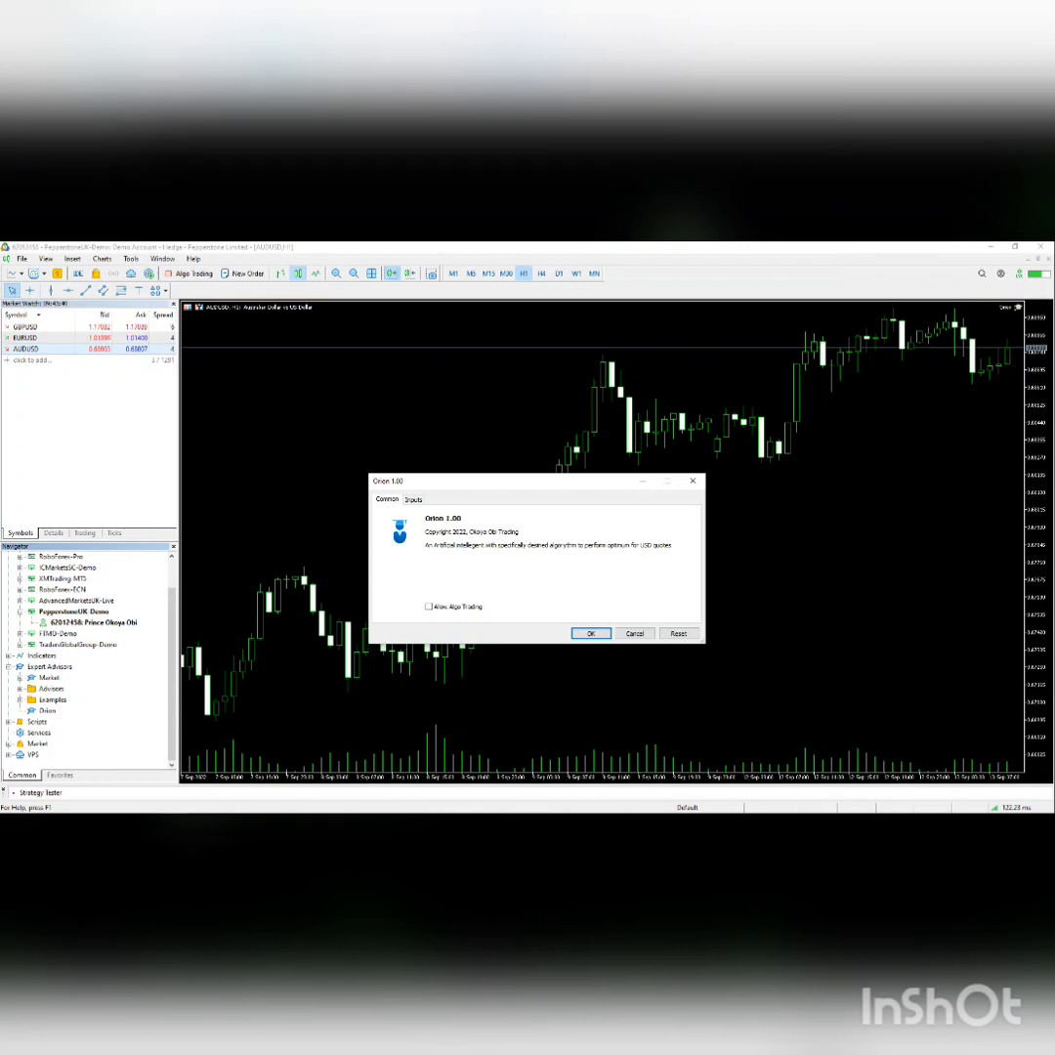
Enable Allow Algo Trading for Orion and confirm to attach it to AUDUSD H1
{"action": "left_click", "coordinate": [428, 605]}
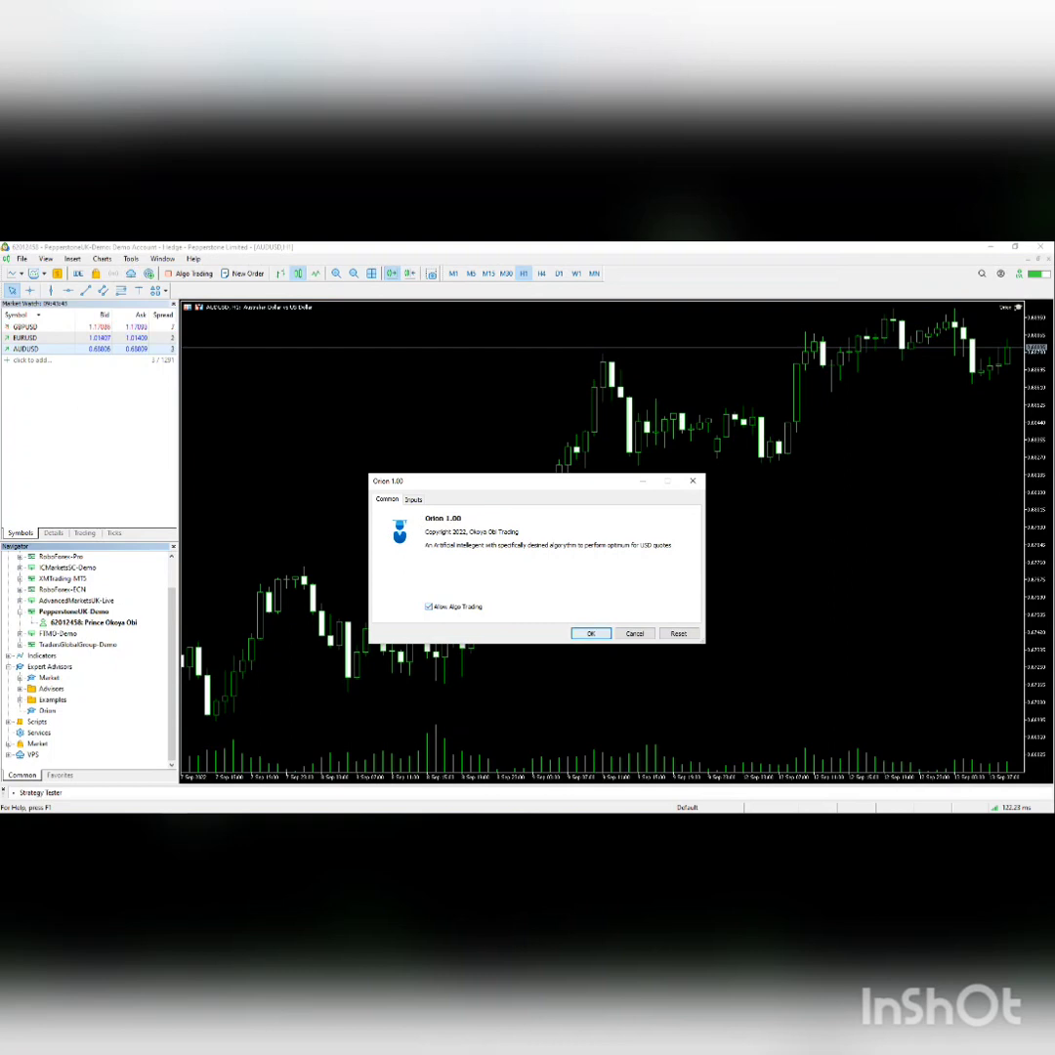
{"action": "left_click", "coordinate": [589, 633]}
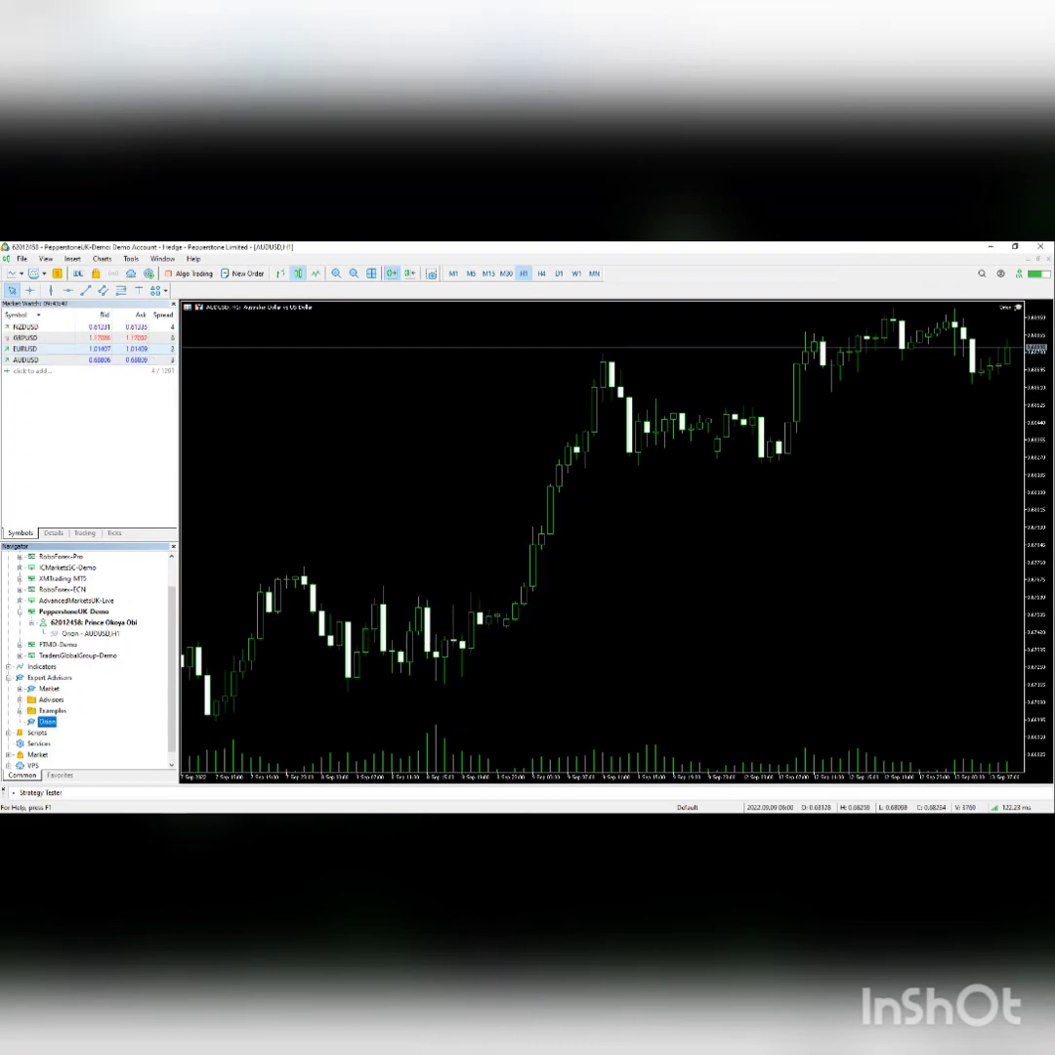